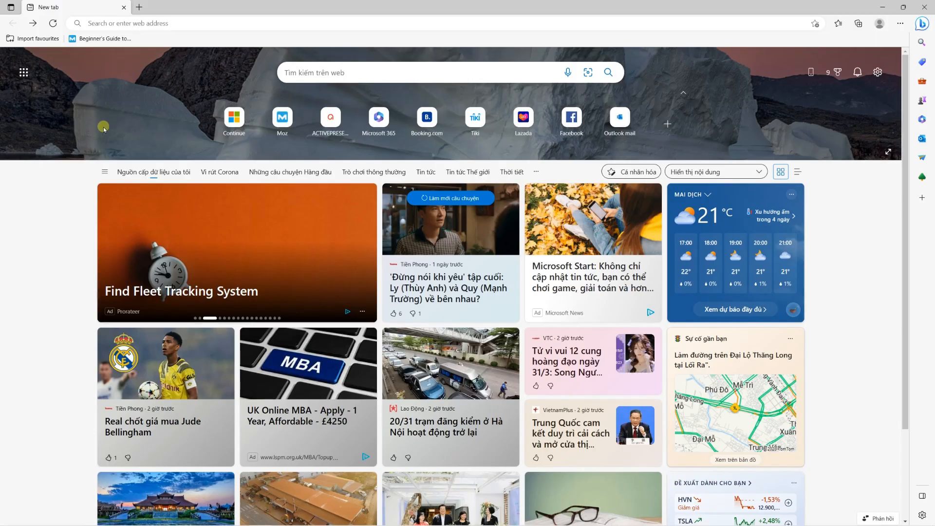
Search 'bing ai', then pin the current Bing page to the Edge sidebar via Customise sidebar
type("bing ai")
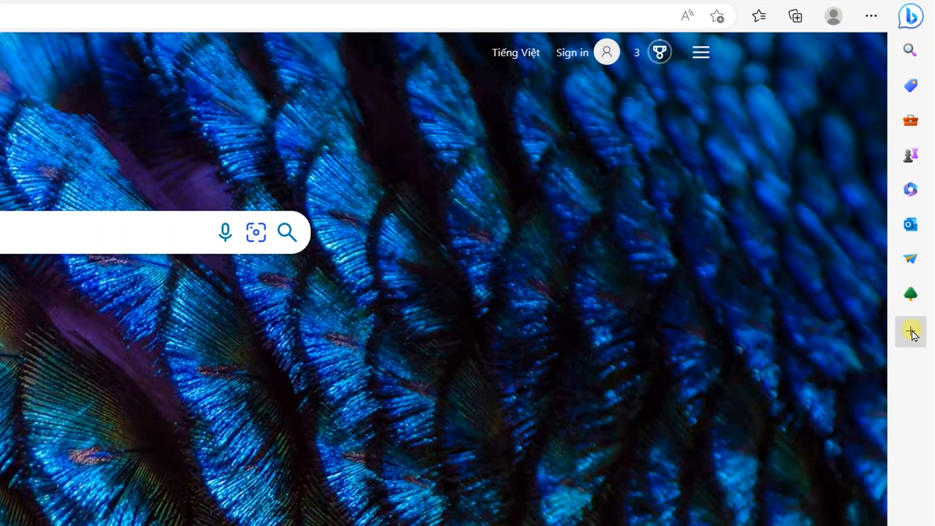
left_click(910, 332)
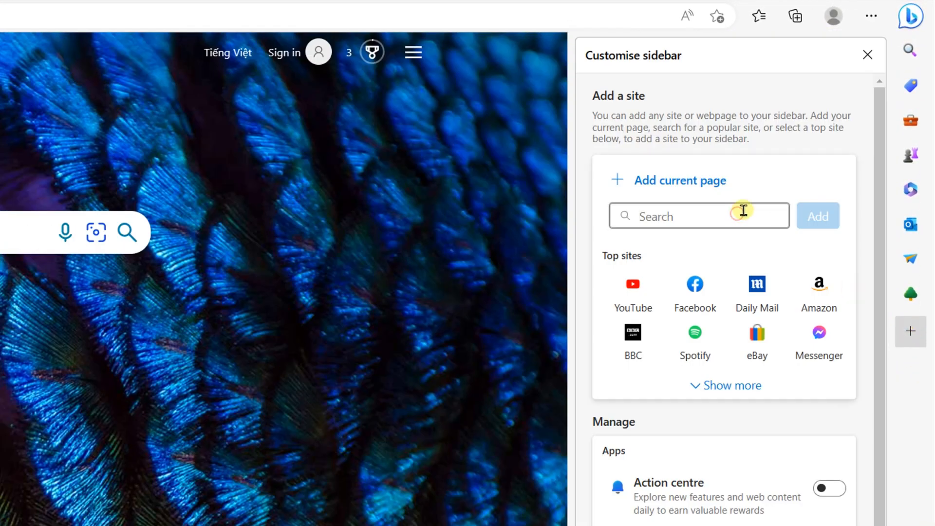
type("binga")
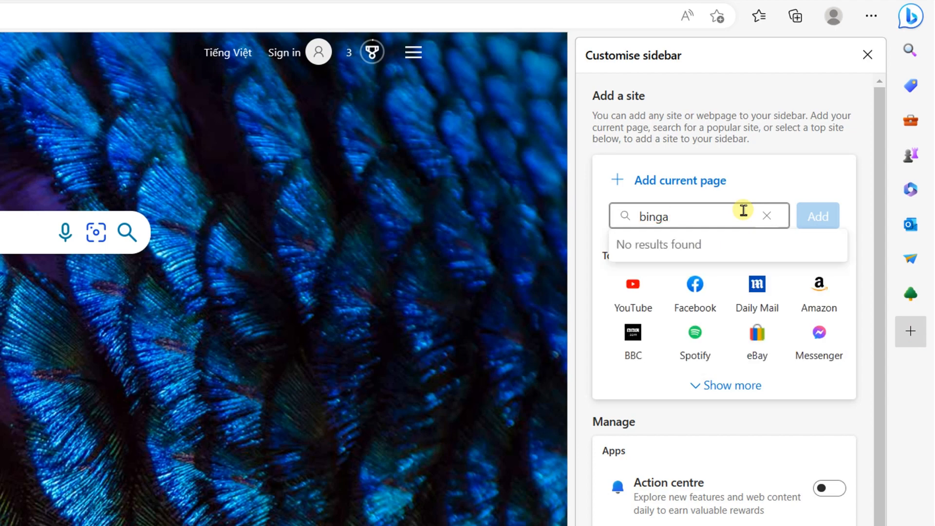
left_click(766, 215)
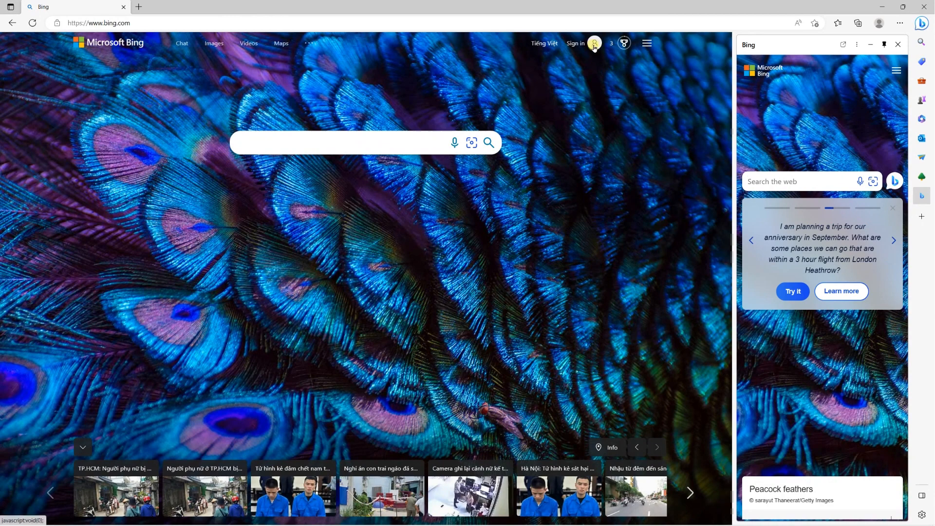
left_click(575, 43)
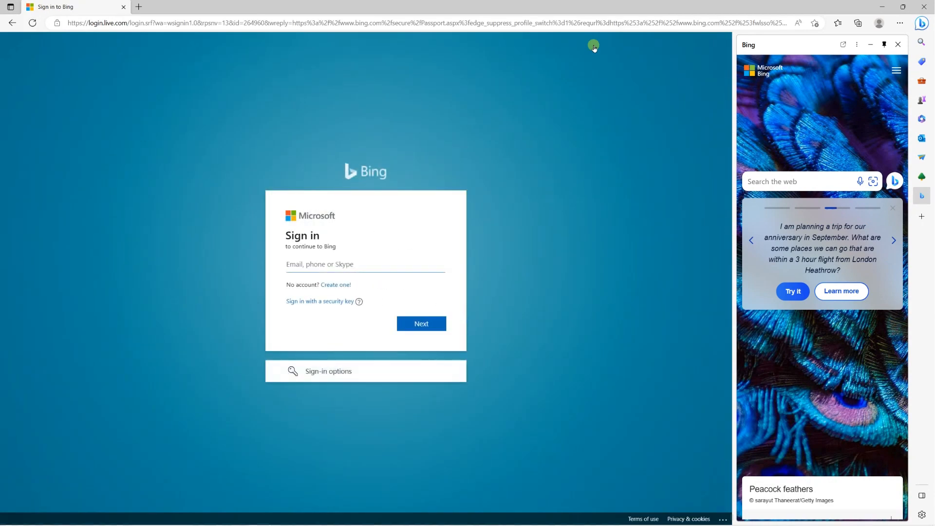
left_click(335, 284)
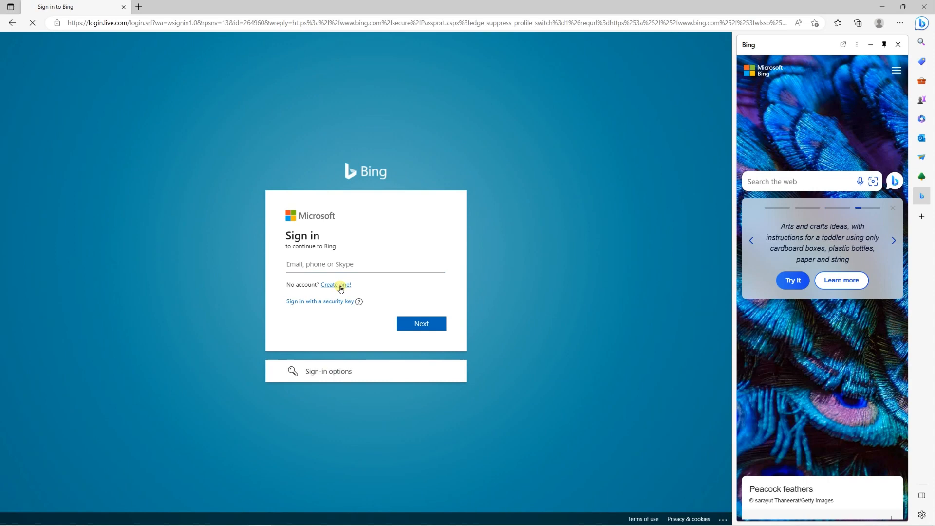
left_click(335, 285)
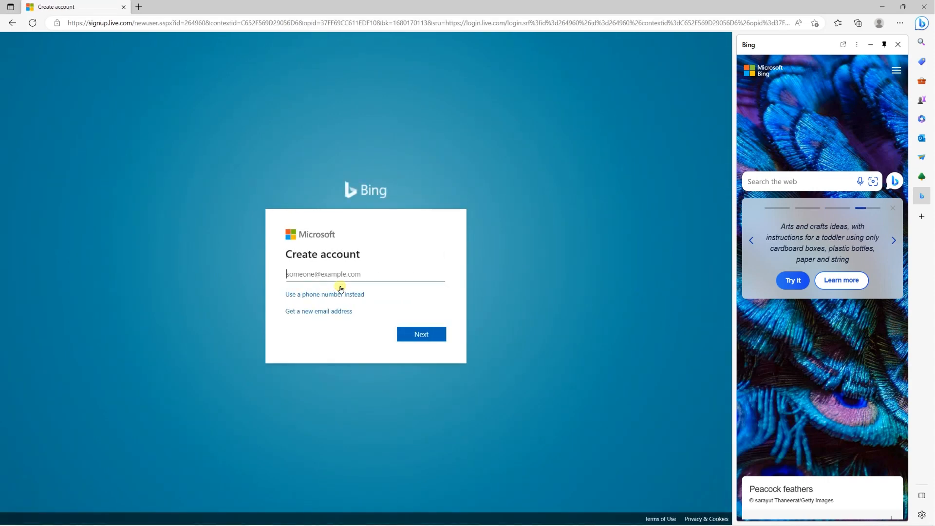
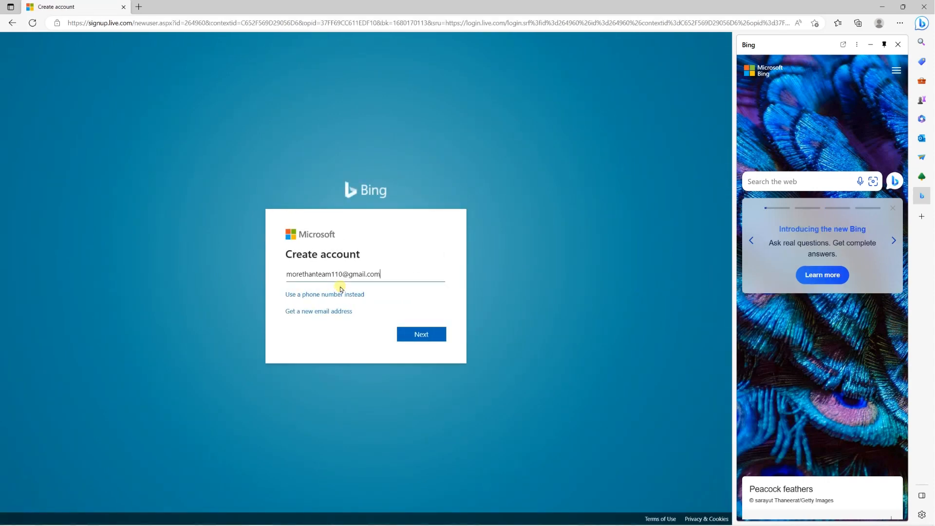
left_click(421, 334)
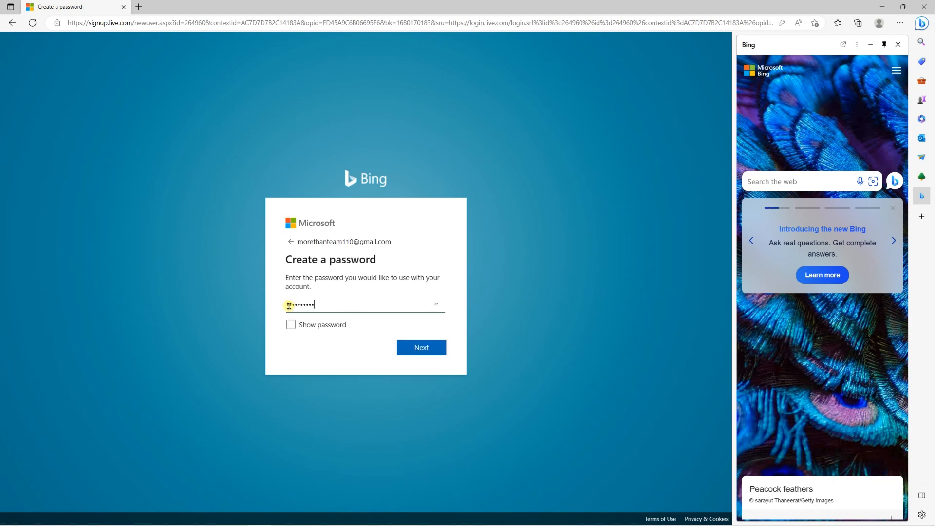
left_click(421, 347)
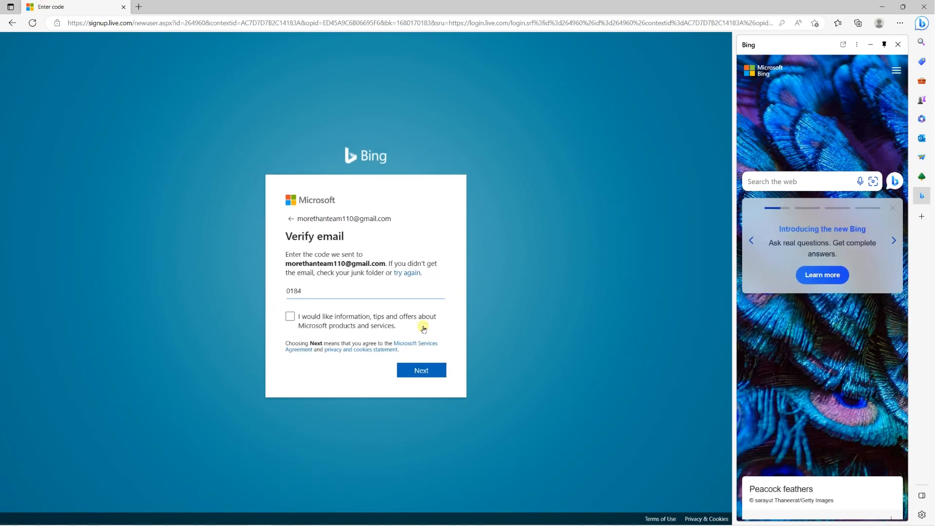
left_click(420, 370)
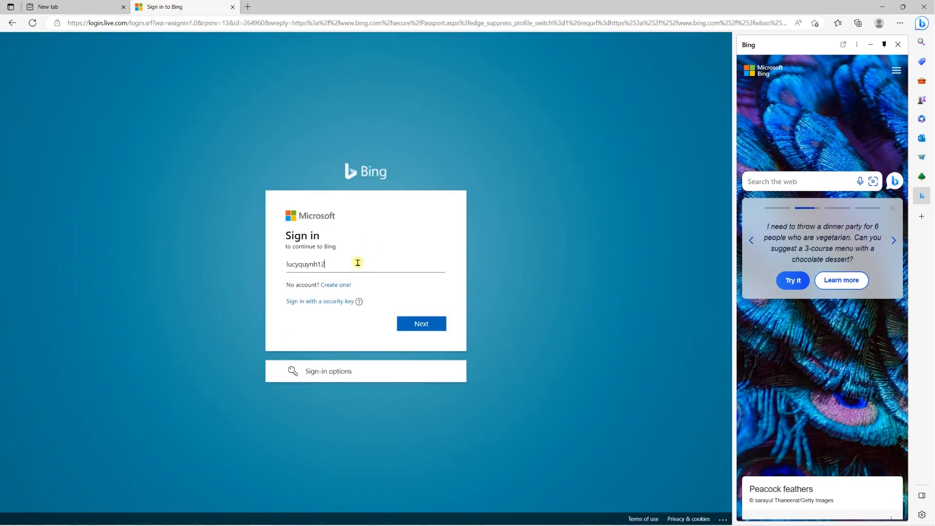
Sign in to Bing with the existing Microsoft account to reach Bing Chat
left_click(421, 323)
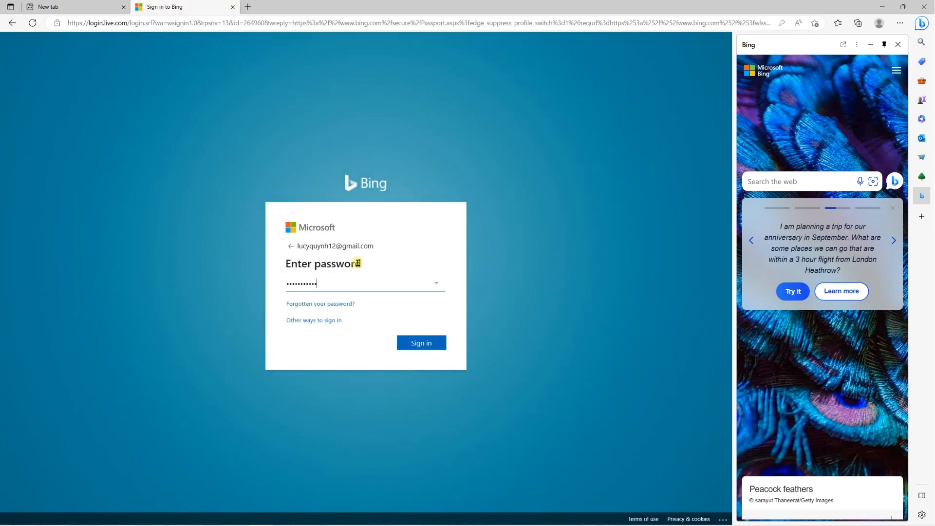
left_click(421, 343)
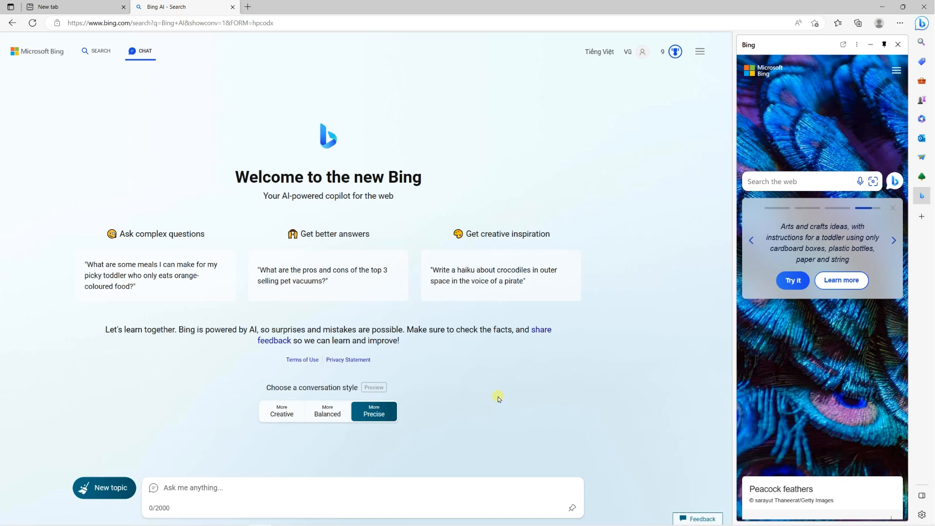
Try Creative and Balanced conversation styles, then settle on Precise
left_click(281, 411)
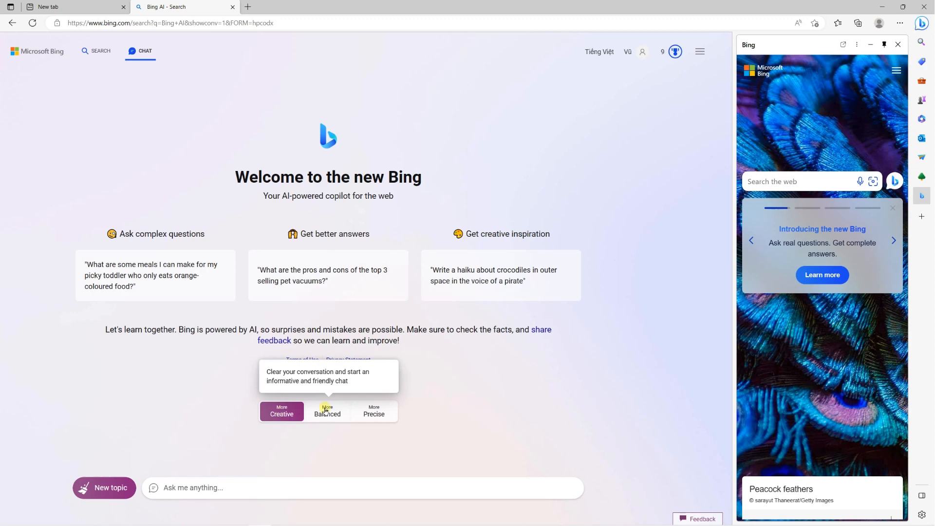
left_click(328, 411)
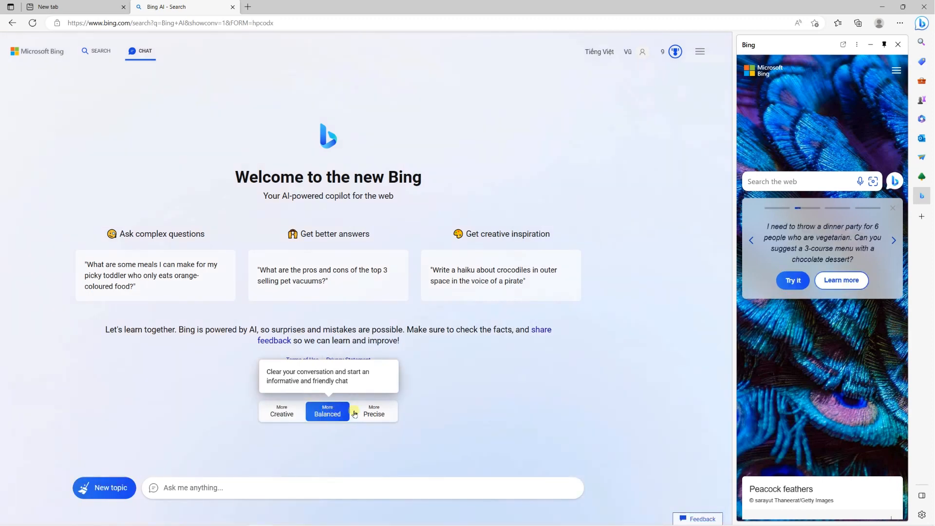
left_click(373, 413)
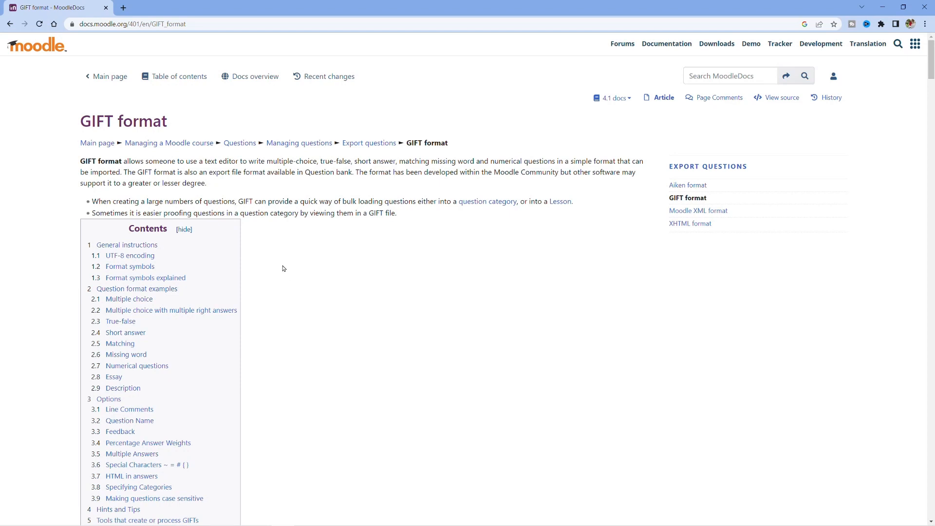
mouse_move(270, 162)
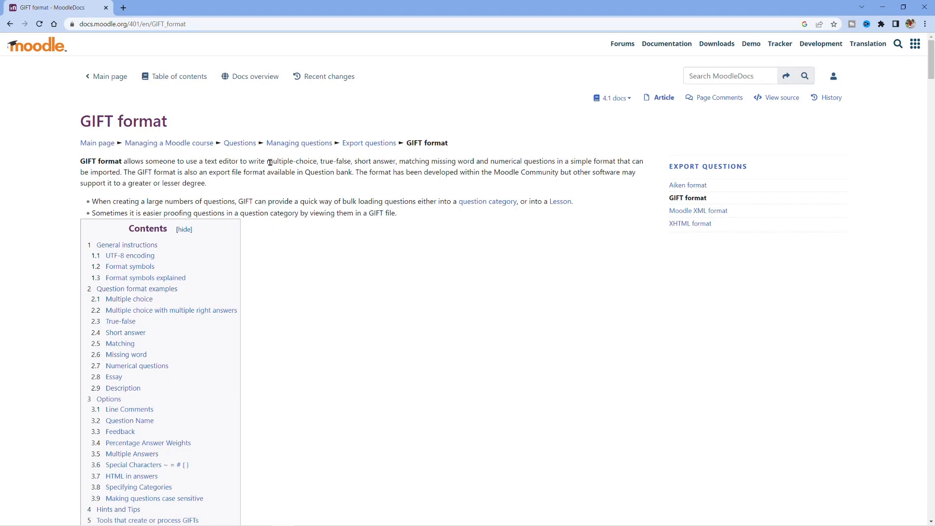
Highlight the list of supported question types in the GIFT format intro
left_click_drag(268, 161, 395, 161)
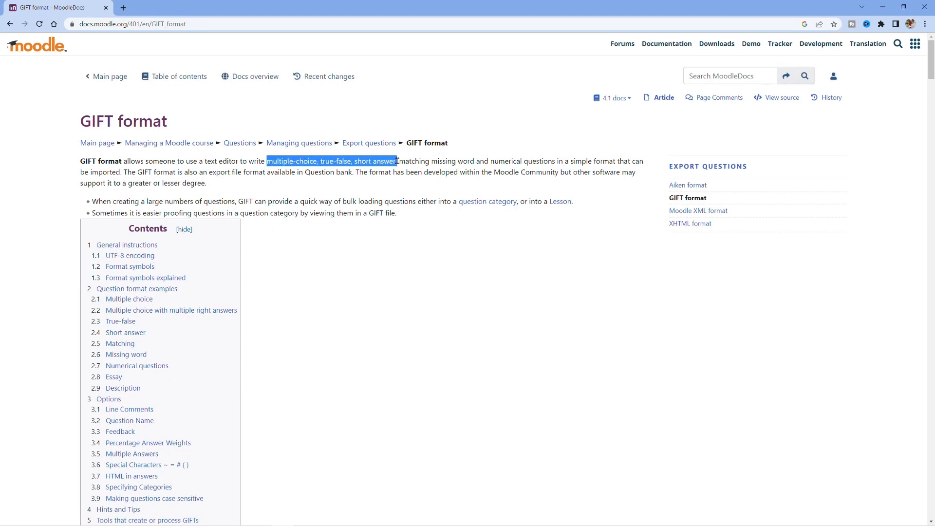
left_click_drag(396, 161, 548, 161)
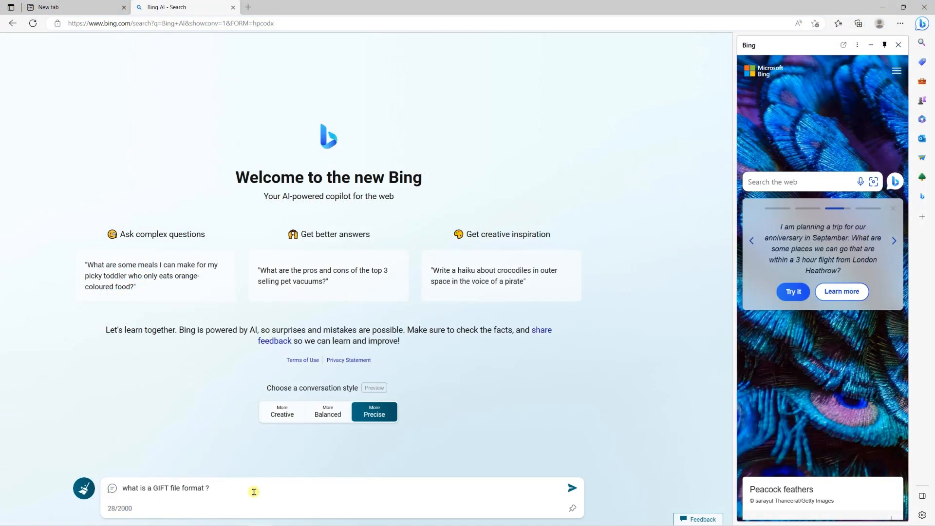
Ask Bing what GIFT format is, then request an English-test GIFT sample covering all question types
left_click(570, 488)
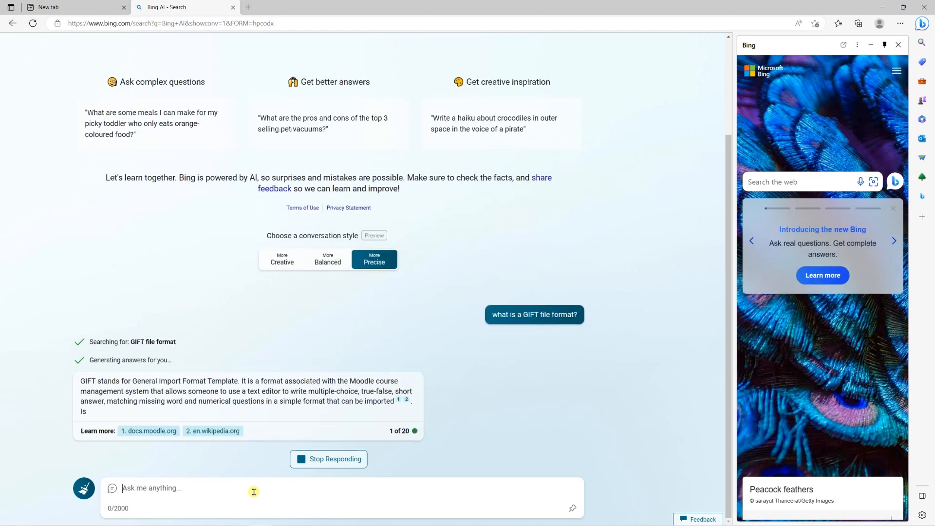
type("Crrea")
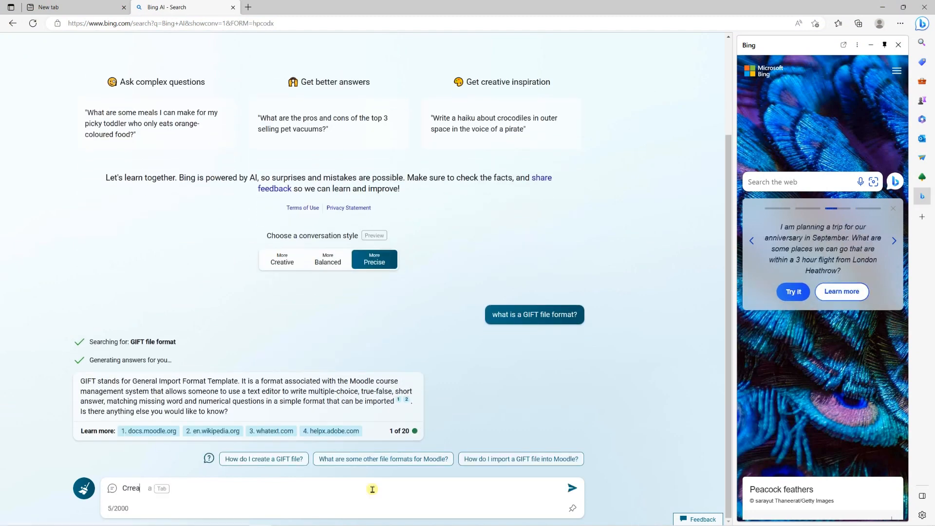
type("Create a GIFT file sample for an English tessuti")
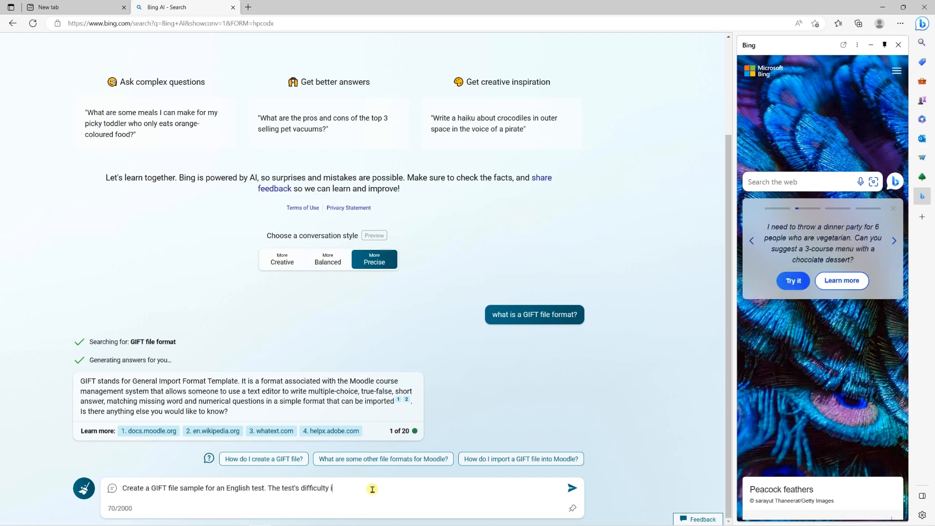
left_click(571, 488)
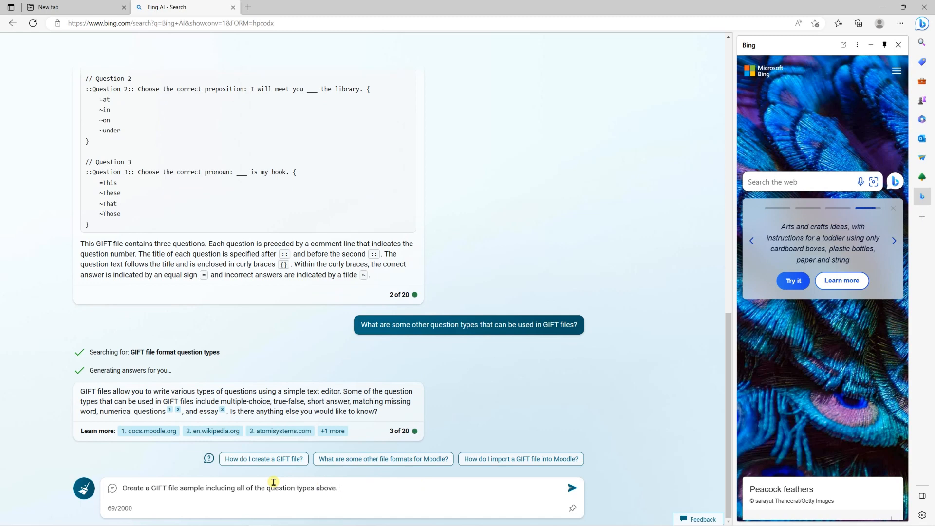
left_click(571, 488)
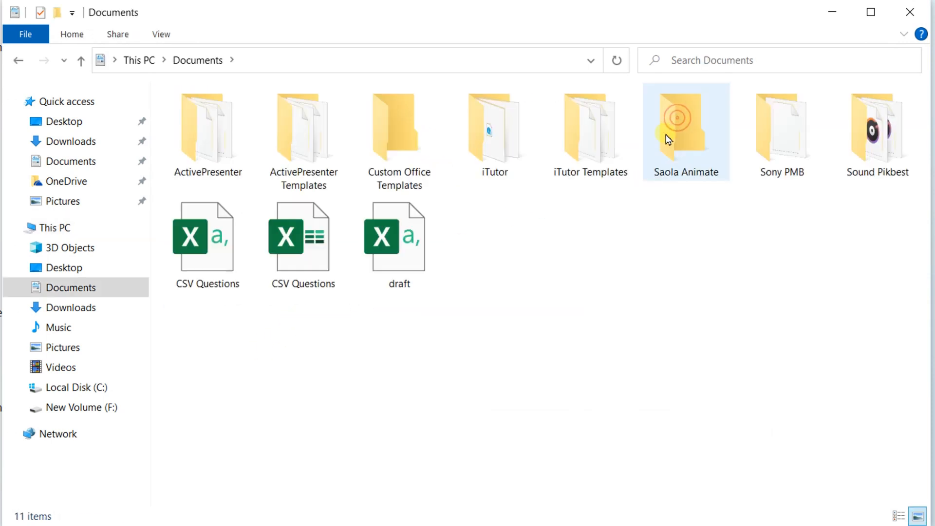
Create a new text document in Documents, paste Bing's seven GIFT questions into it and save
right_click(543, 262)
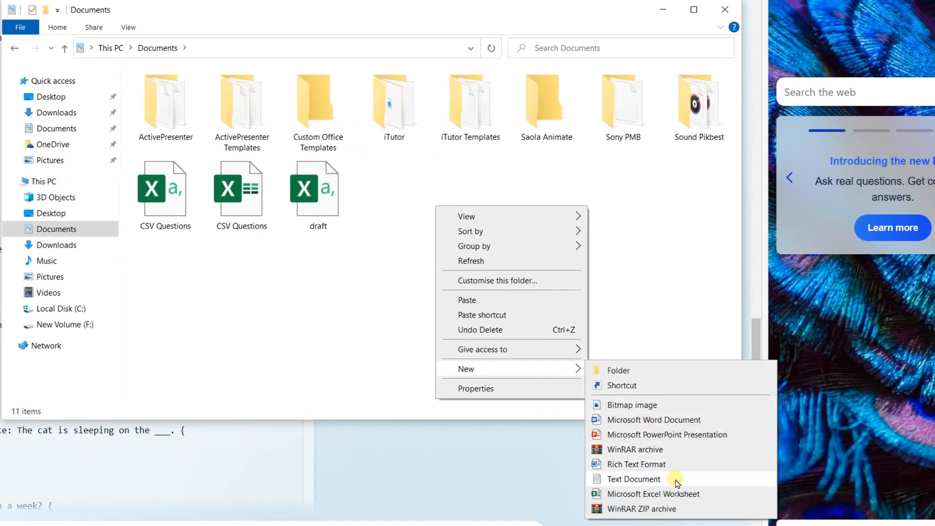
left_click(635, 479)
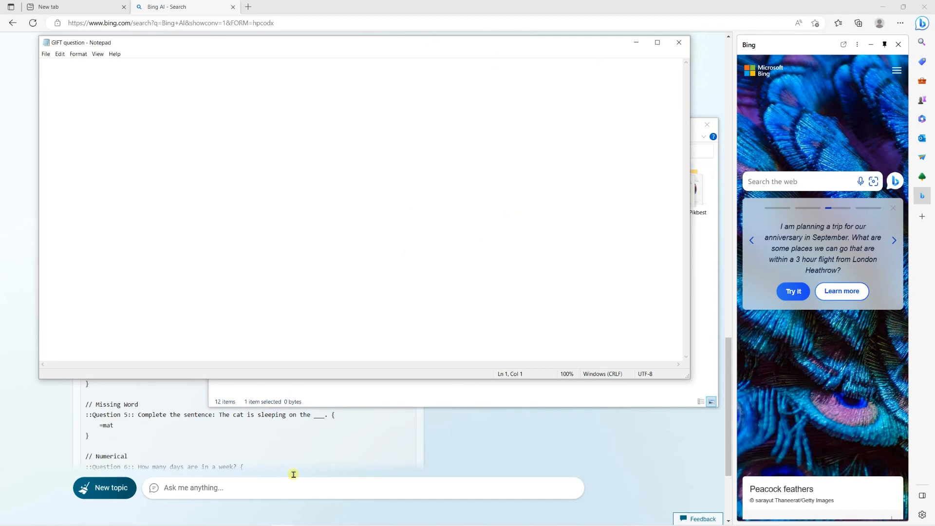
left_click(678, 42)
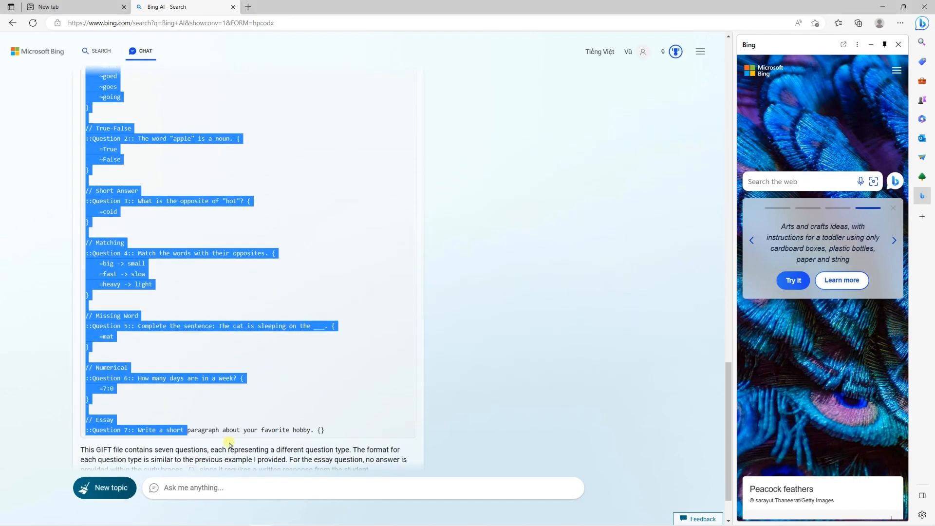
right_click(228, 444)
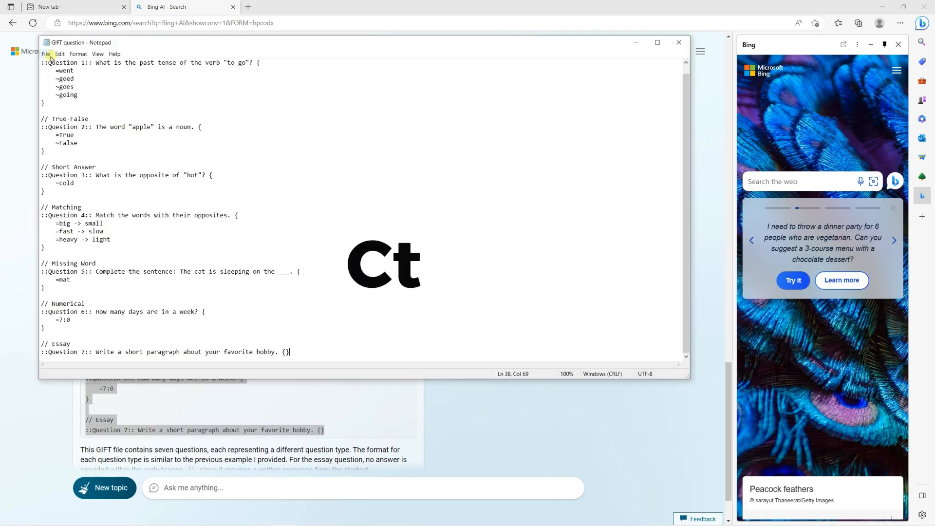
left_click(46, 53)
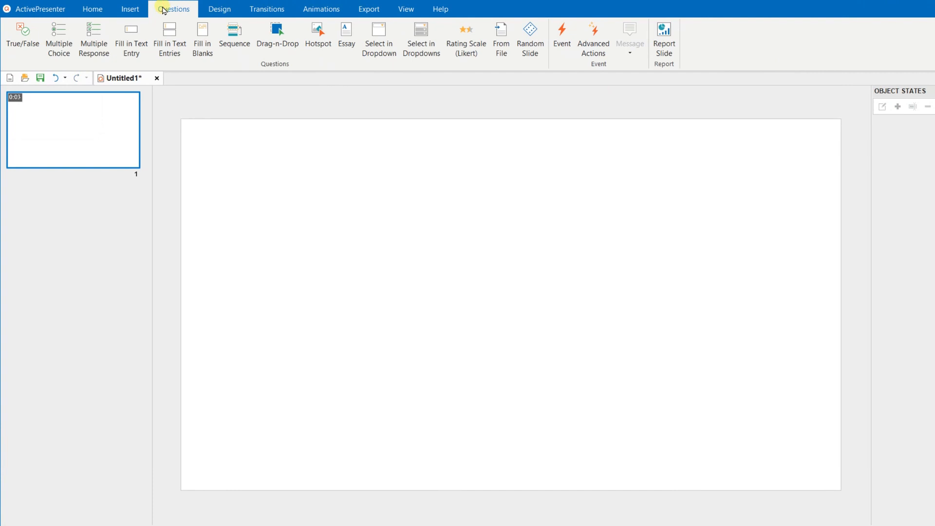
Import the GIFT text file via From File and browse to the matching question on slide 4
left_click(501, 39)
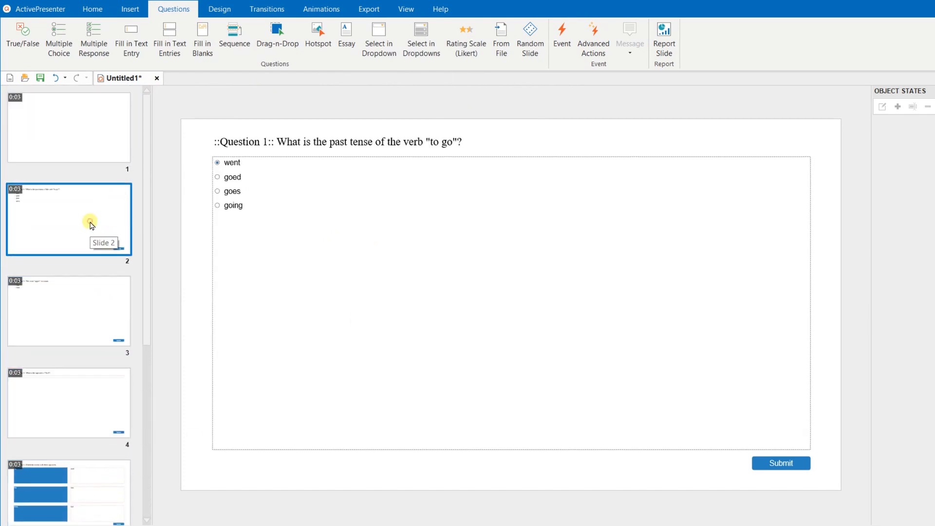
left_click(69, 339)
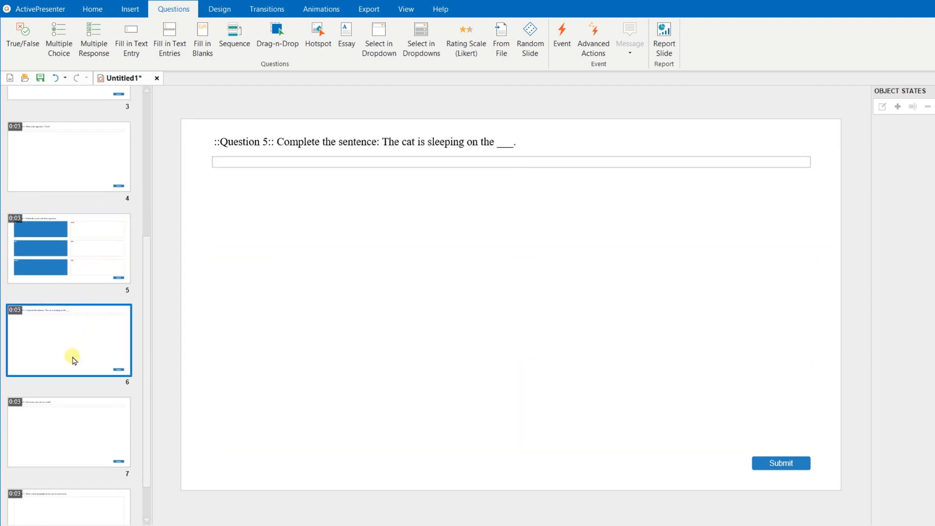
left_click(68, 438)
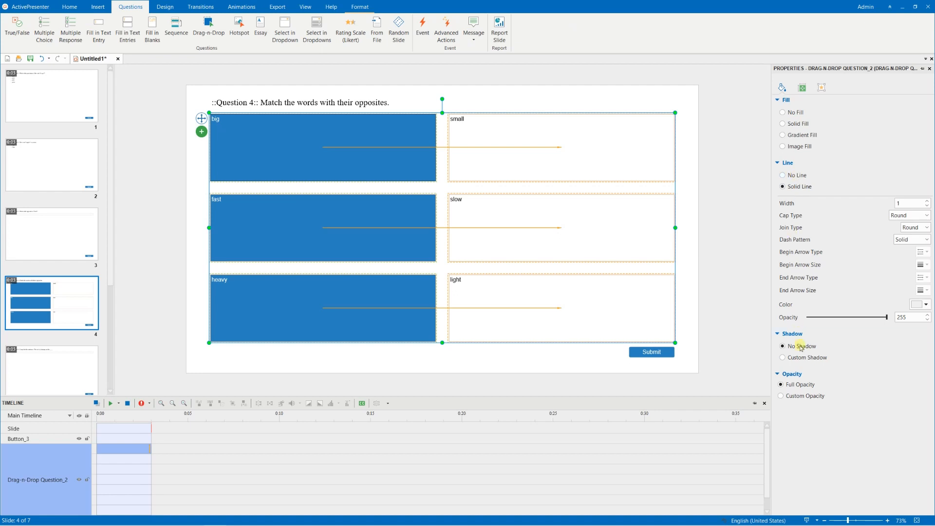
left_click(783, 357)
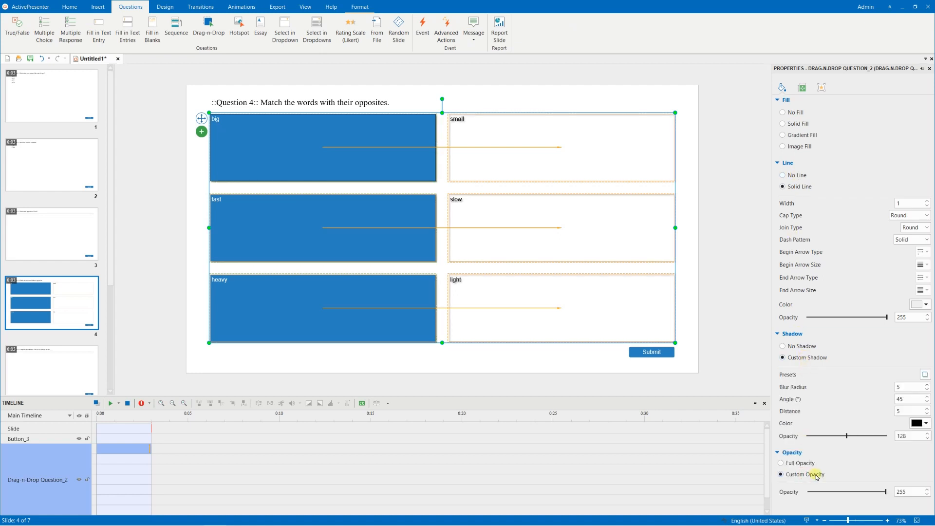
left_click(822, 88)
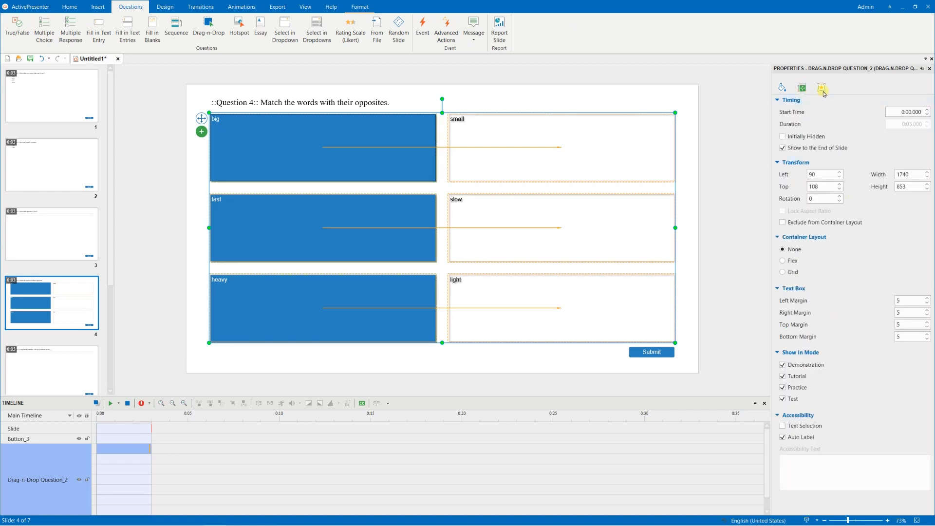
left_click(822, 88)
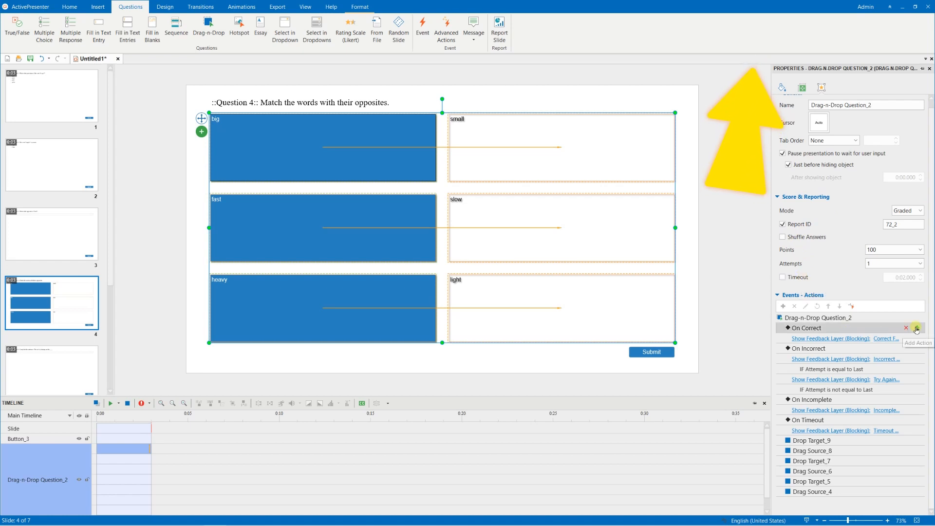
left_click(917, 328)
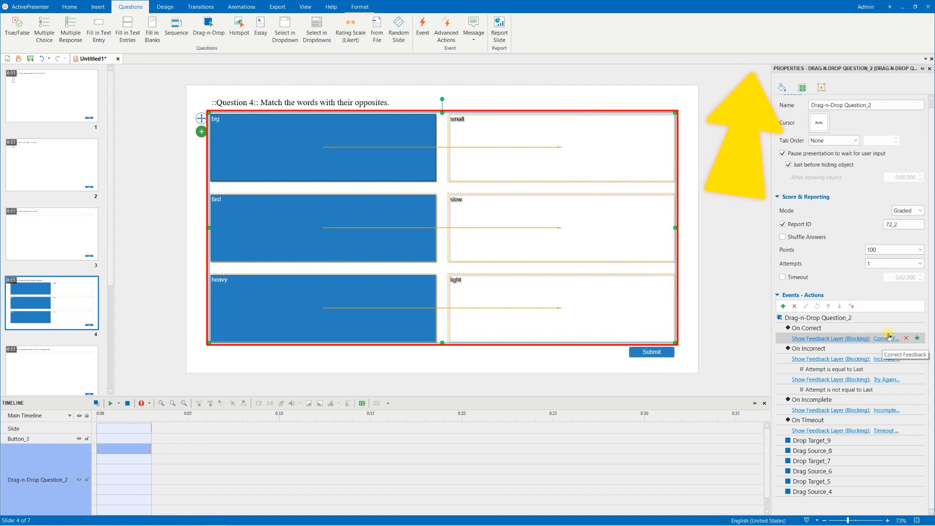
left_click(918, 305)
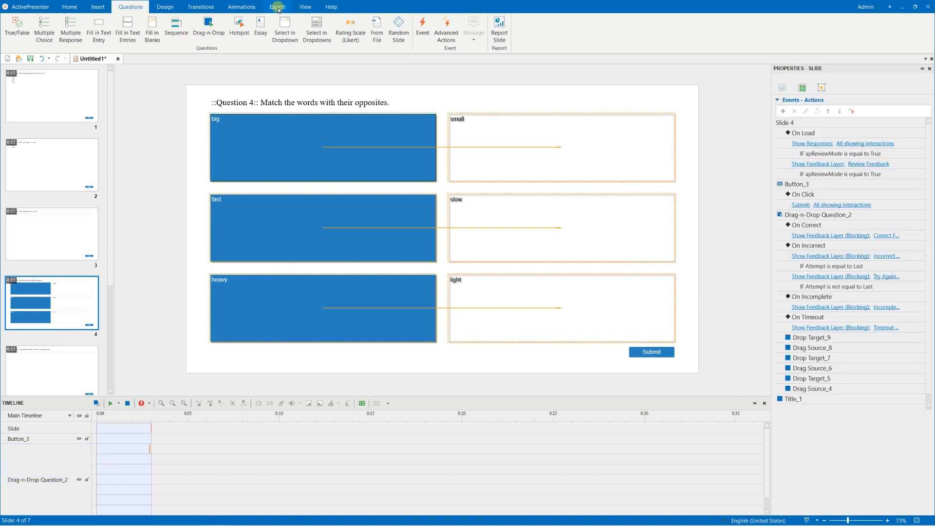
Run the HTML5 Preview from Export and continue past the first question's answer feedback
left_click(277, 7)
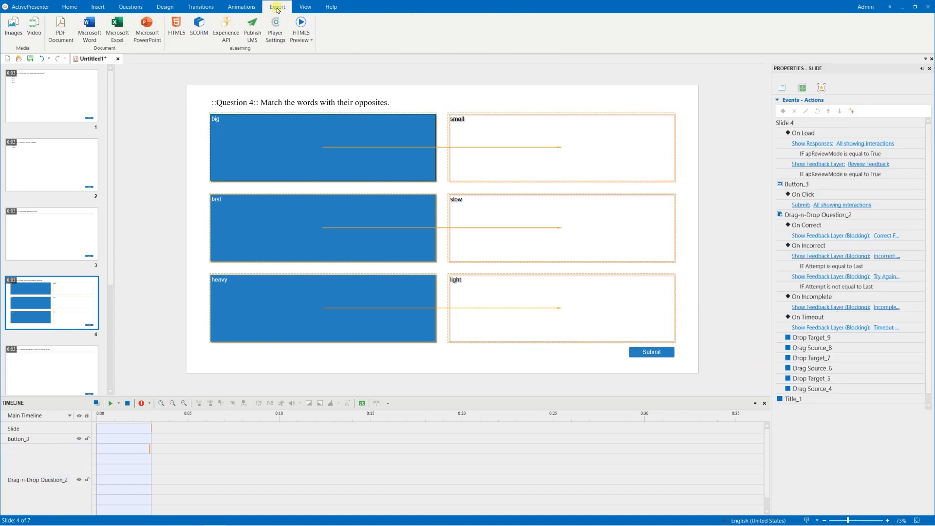
left_click(301, 28)
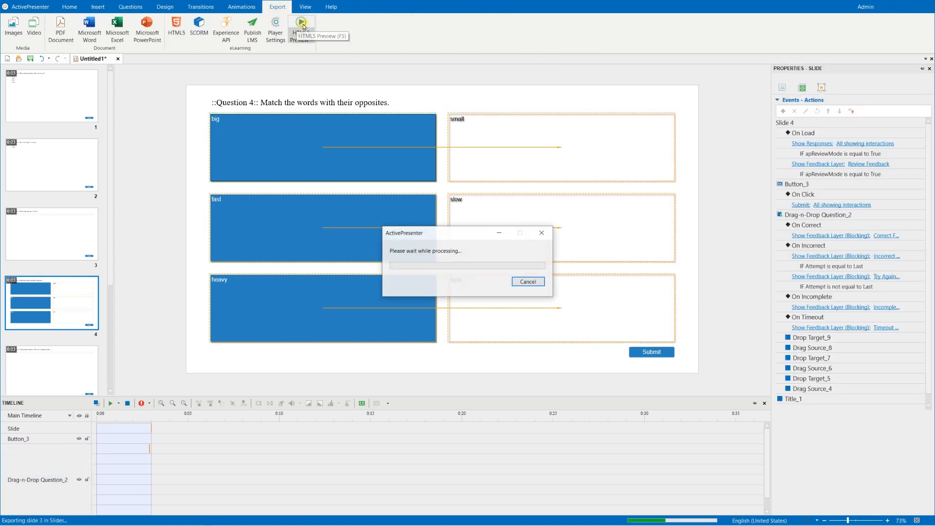
left_click(301, 27)
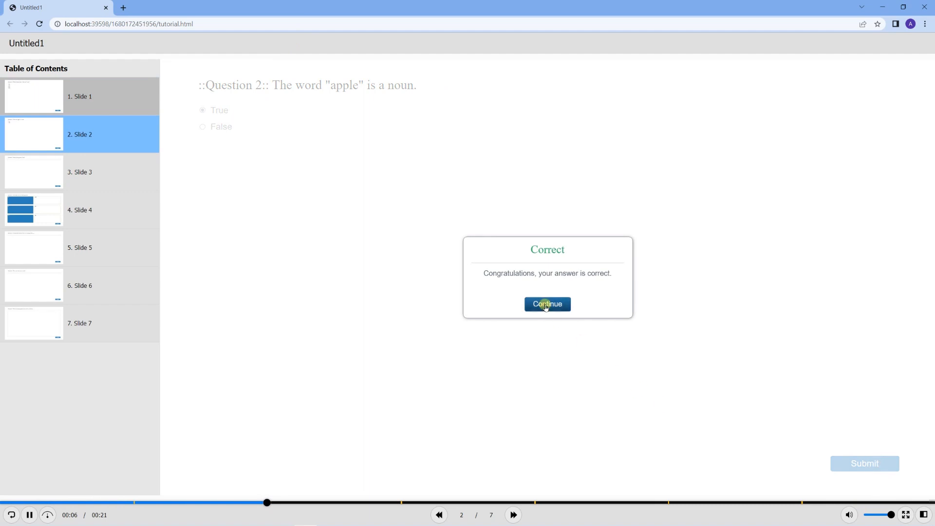
left_click(547, 304)
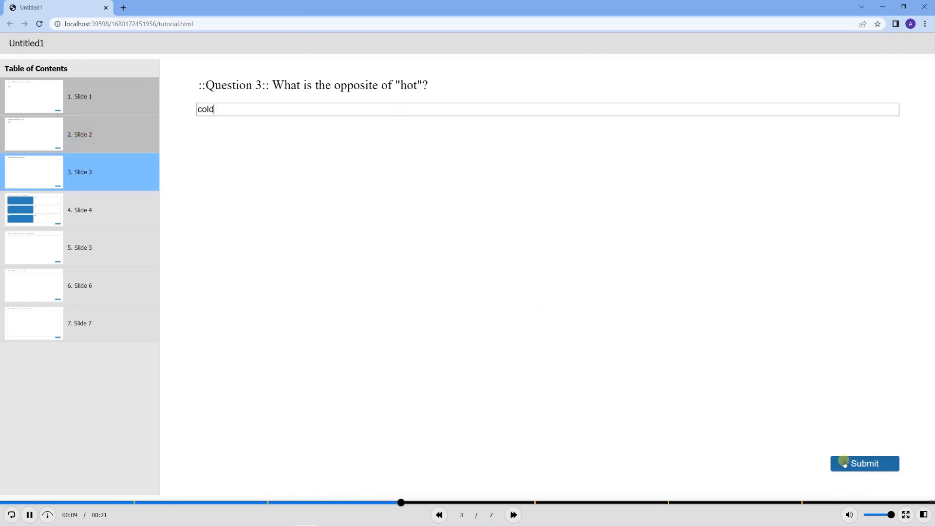